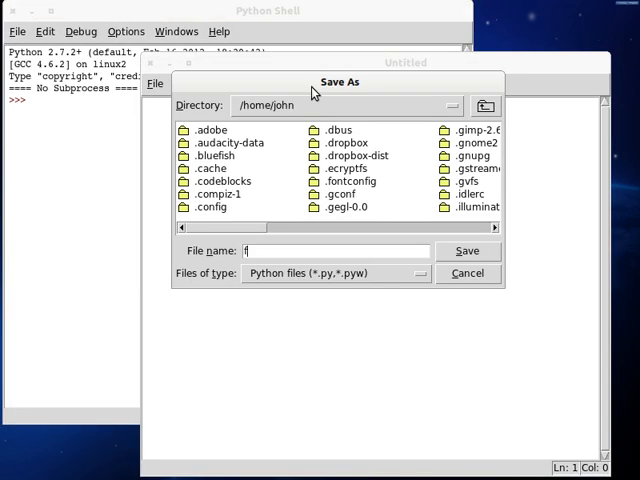
Save the script as file.py and add the #!/usr/bin/env python shebang line
left_click(468, 250)
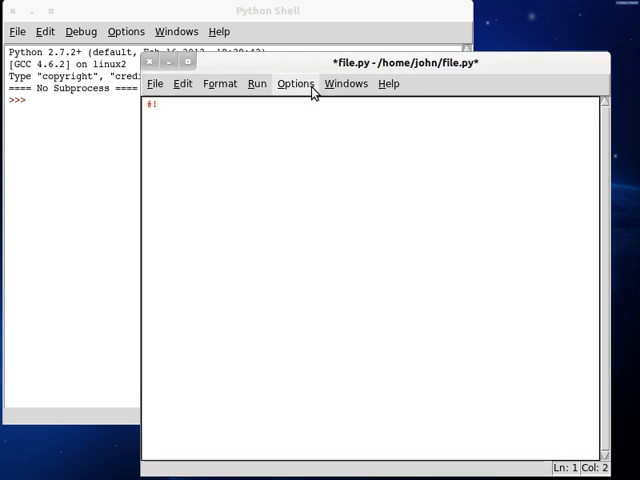
type("/usr/bo")
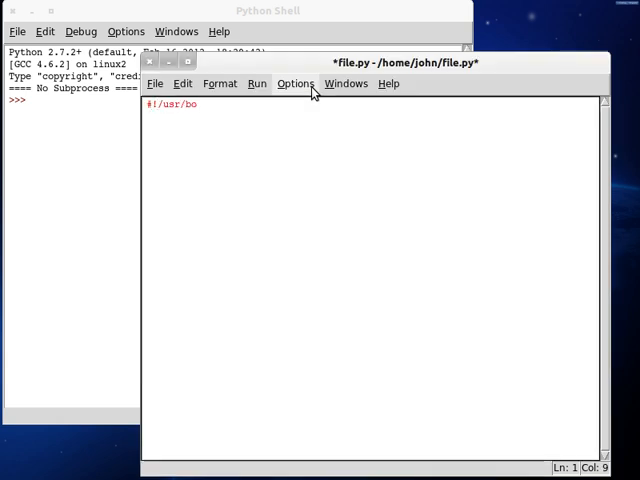
type("in/env puyth")
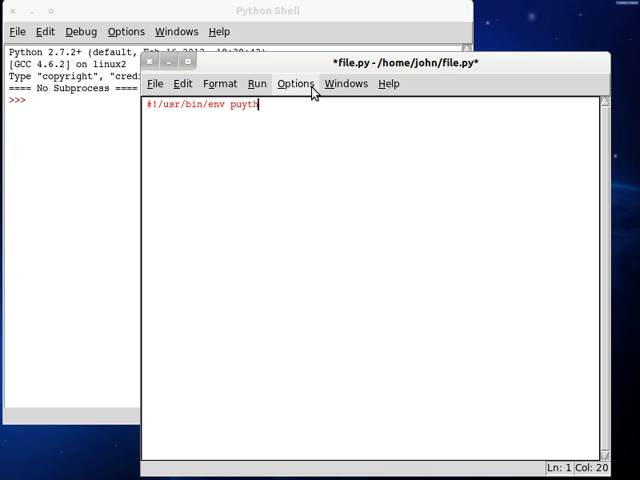
type("on")
type("def __i")
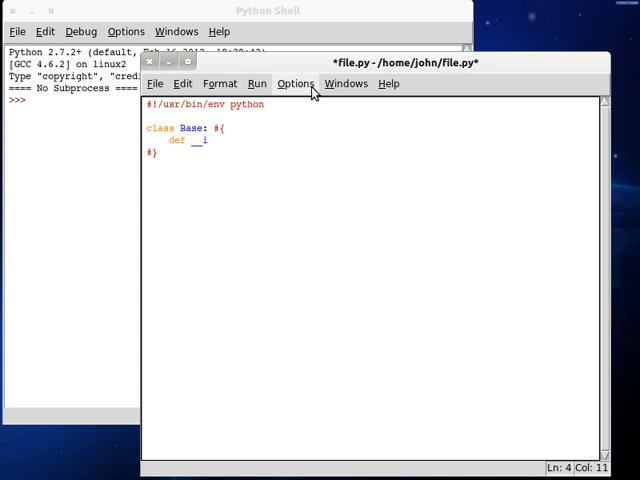
Write class Base with an __init__ method and a __main__ block creating root = Base()
type("nit__( self ): #{")
type("if ( __name__ == ")
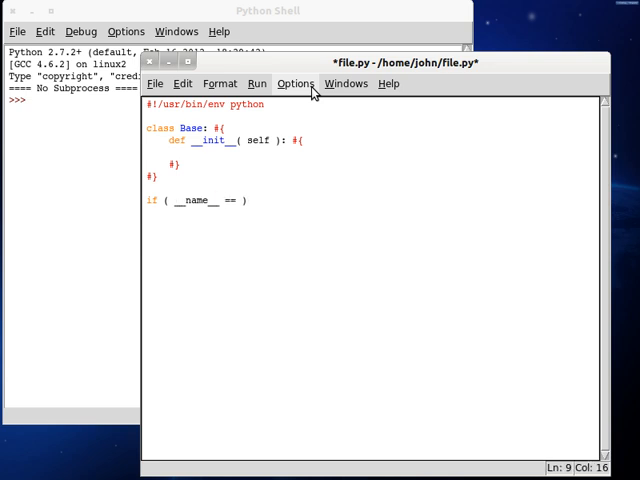
type("\"__main__\"")
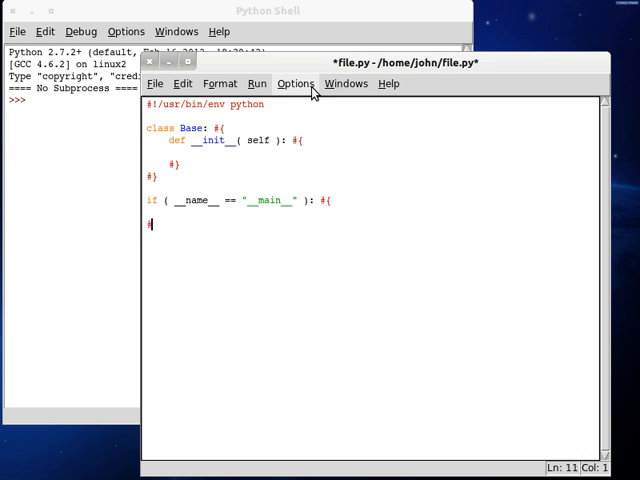
type("root = Bas")
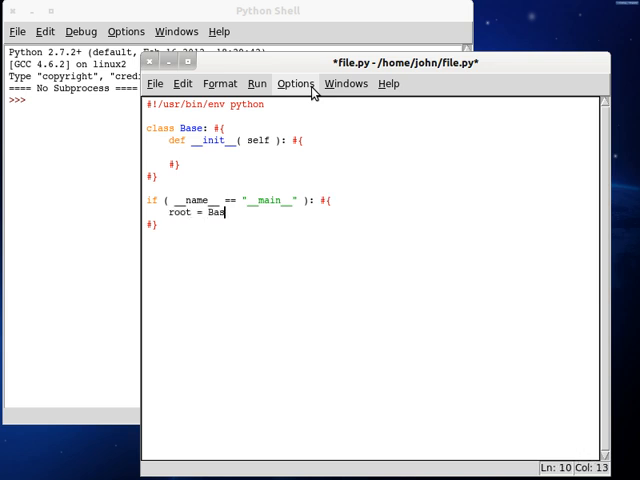
type("e();")
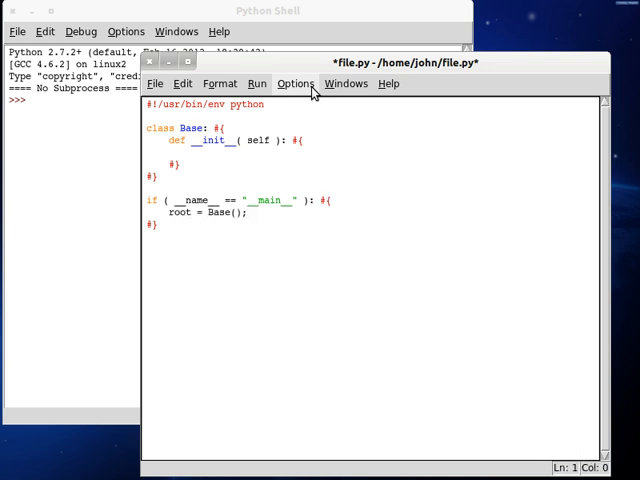
Set self.string = "This is a string! It is, right?" inside __init__
key("Return")
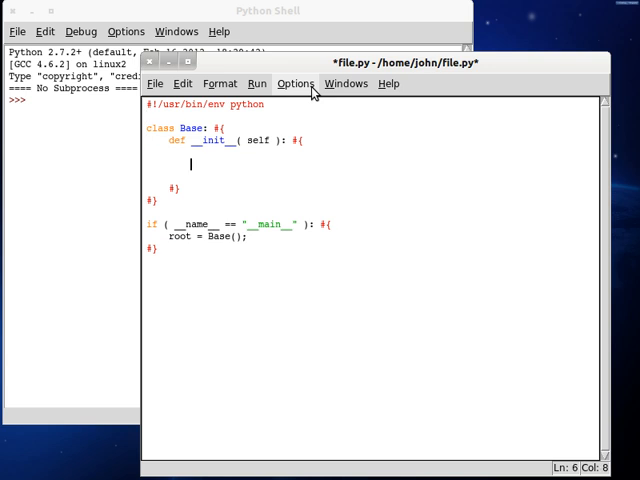
type("sel")
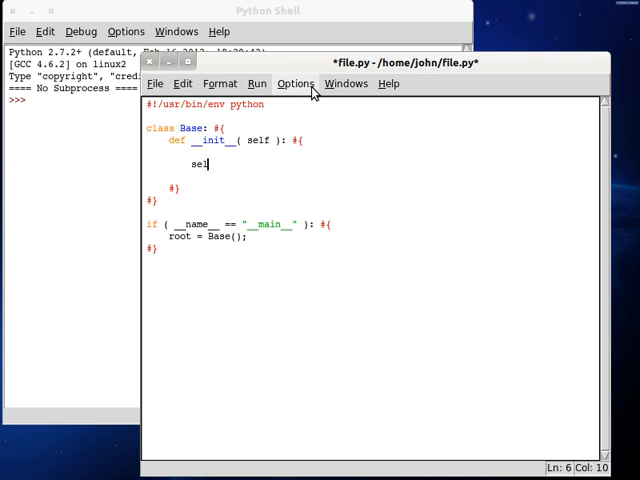
type("f.string = \"")
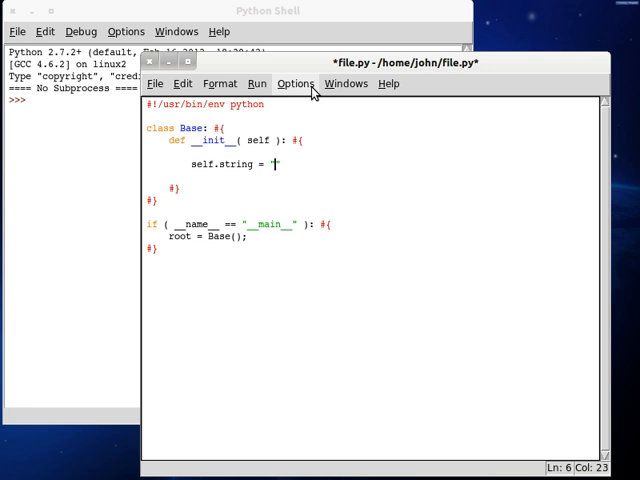
type("This is at\"")
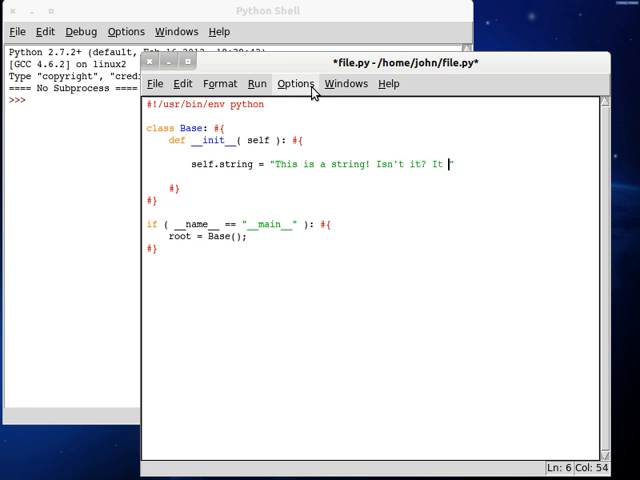
type("is, right")
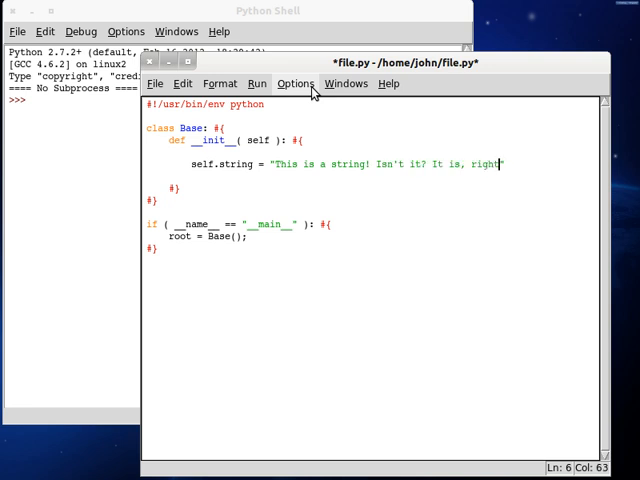
type("\"")
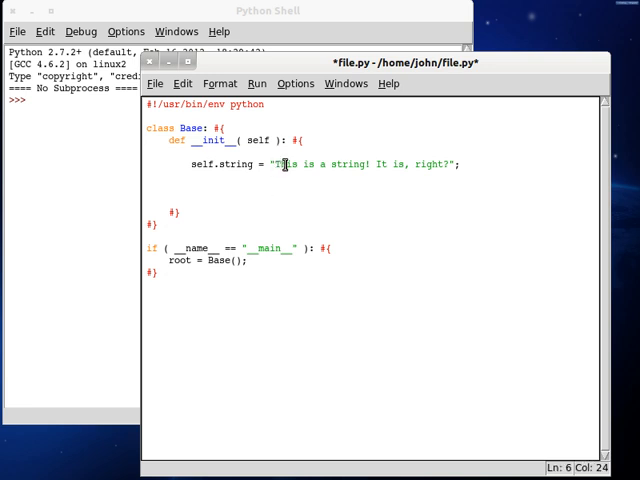
Add print(self.string.find("is")) to the constructor
double_click(280, 164)
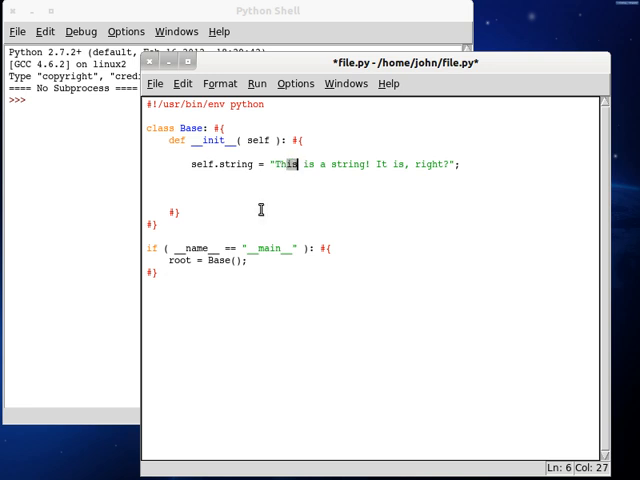
type("pri")
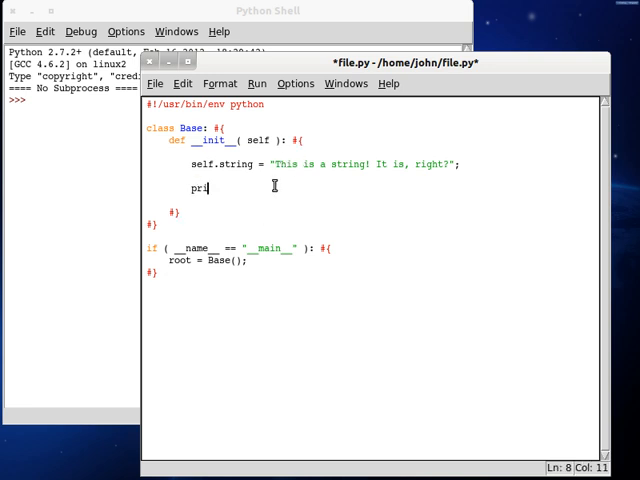
type("nt( )")
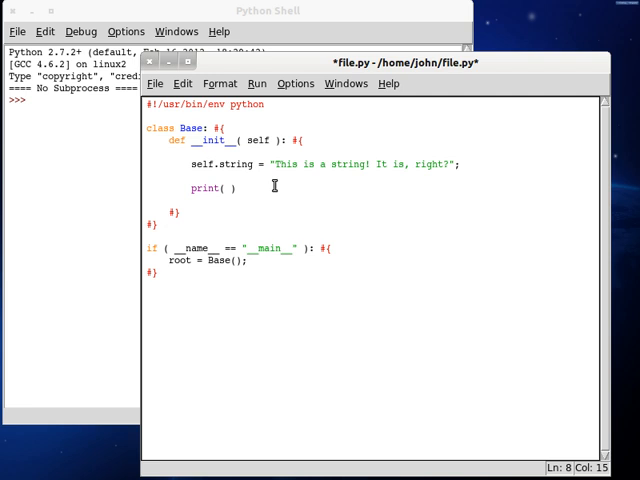
type("self.string(")
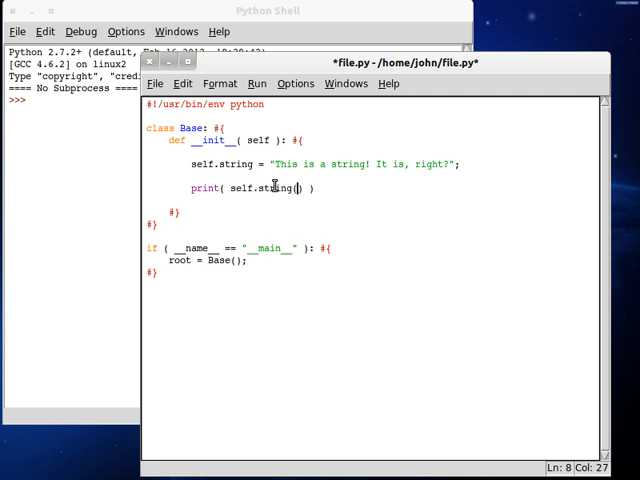
type("\"   \"")
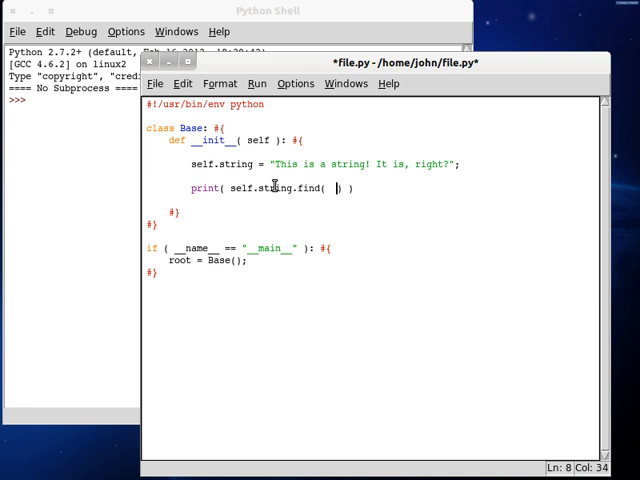
type("\"is\"")
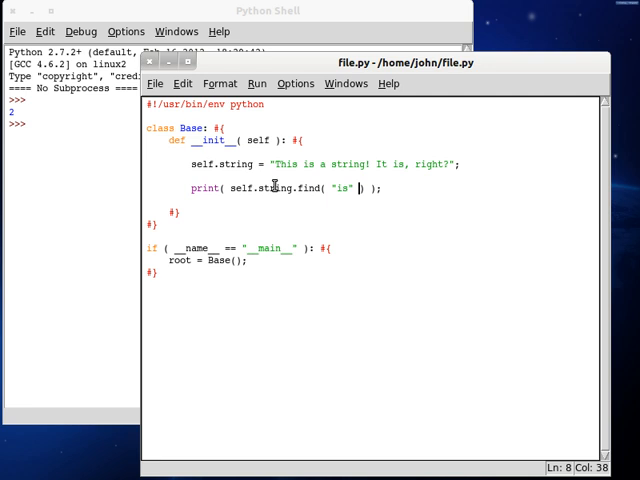
Try several start/end ranges for find, ending at (6, 20) which returns -1
type(", 3")
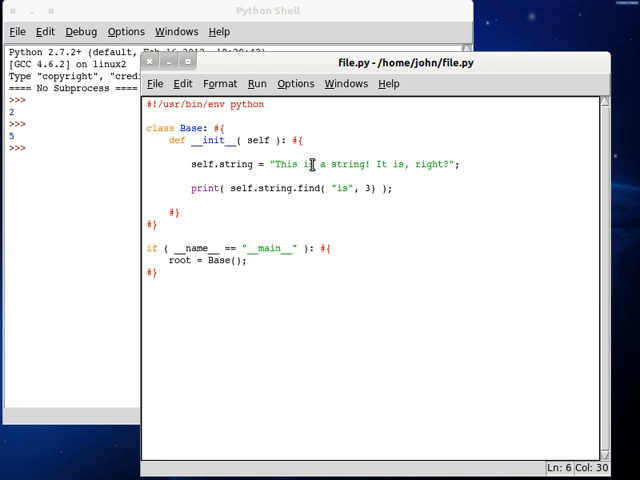
key("BackSpace")
type("6")
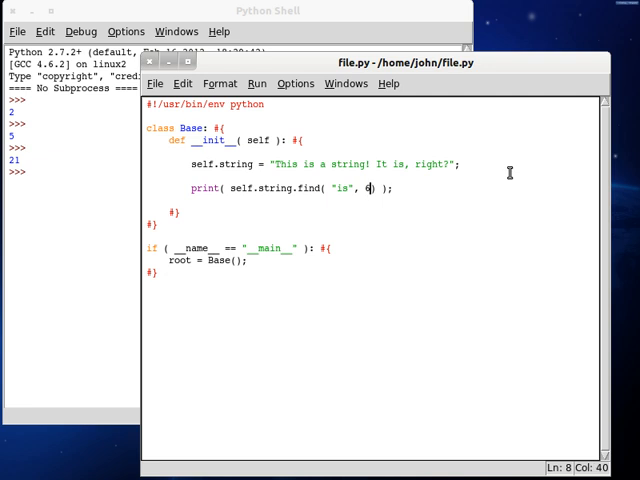
type(", 20")
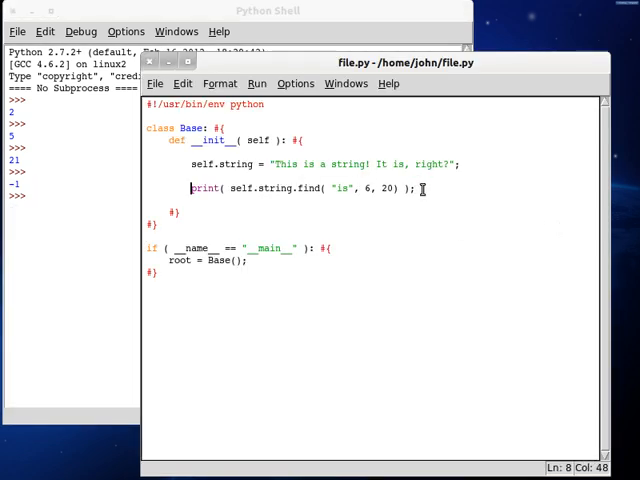
Run print(self.string.index("is", 6, 20)) to show the ValueError, then restore the find line
type("self.")
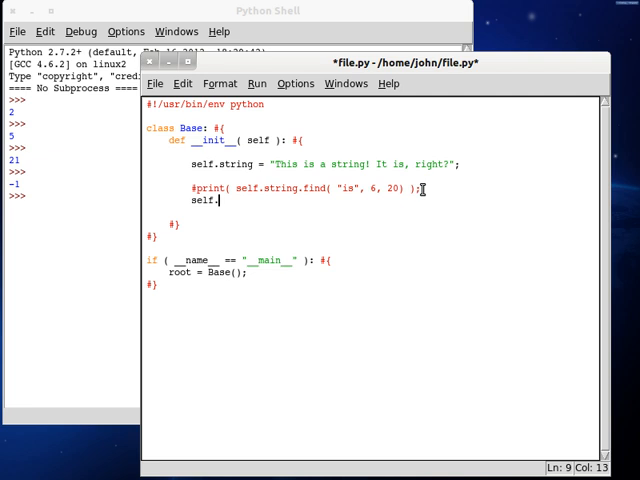
type("print(")
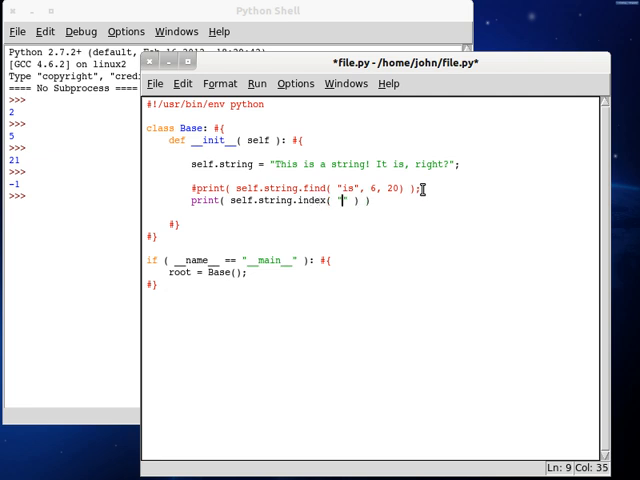
type("is\",")
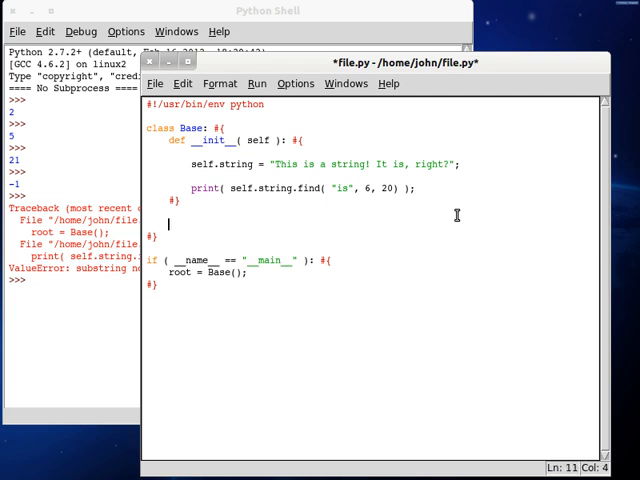
Define find(self, string, look_for, start=0, end=None) on Base
type("def")
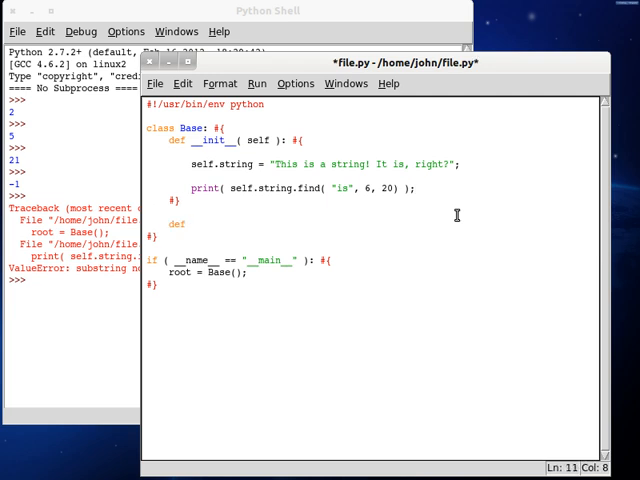
type("find( sel )")
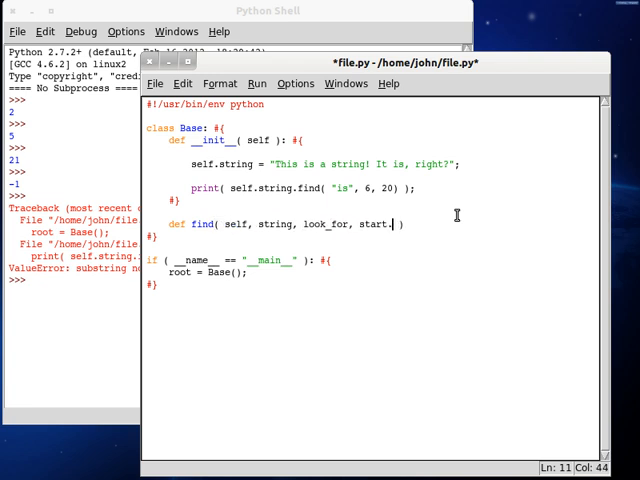
type("end")
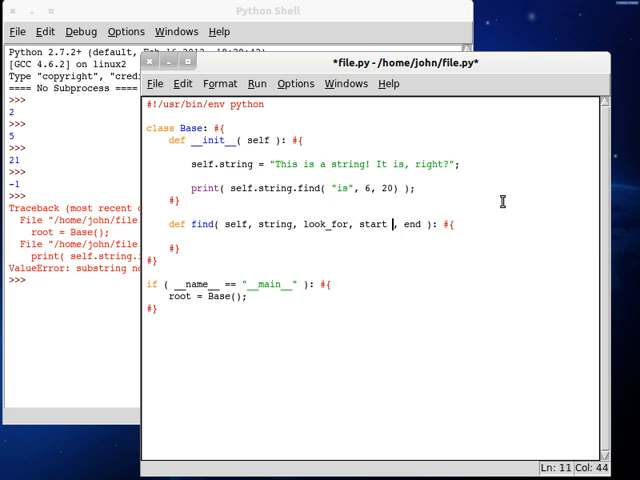
type("= 0")
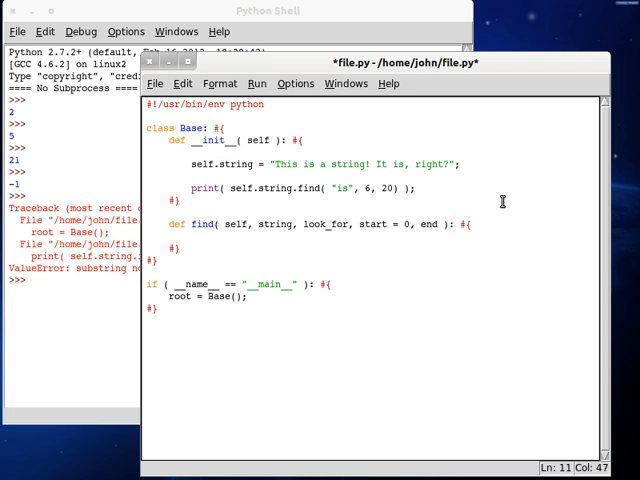
type("== No")
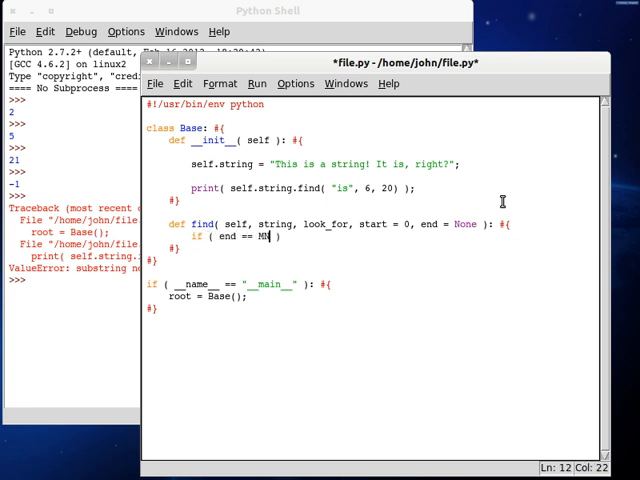
type("None")
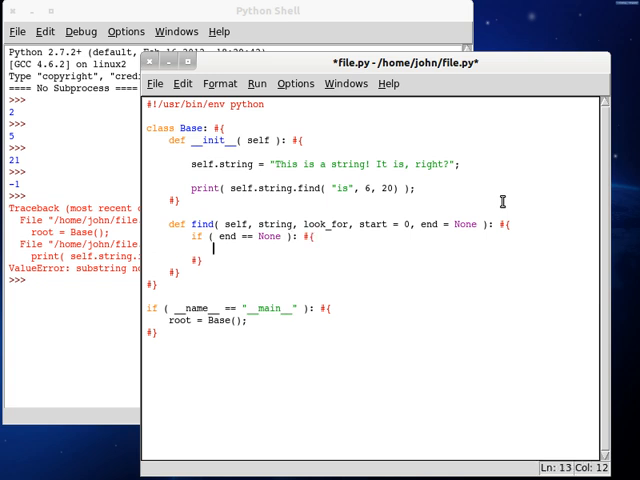
Default end to len(string) when None and compute look_for_length = len(look_for)
type("end = len(")
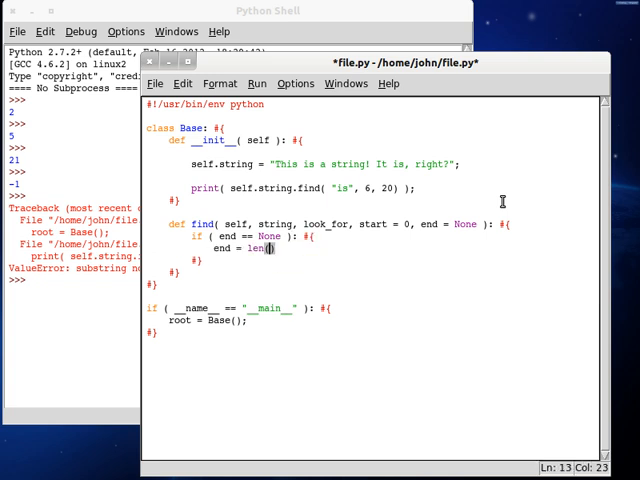
type("string")
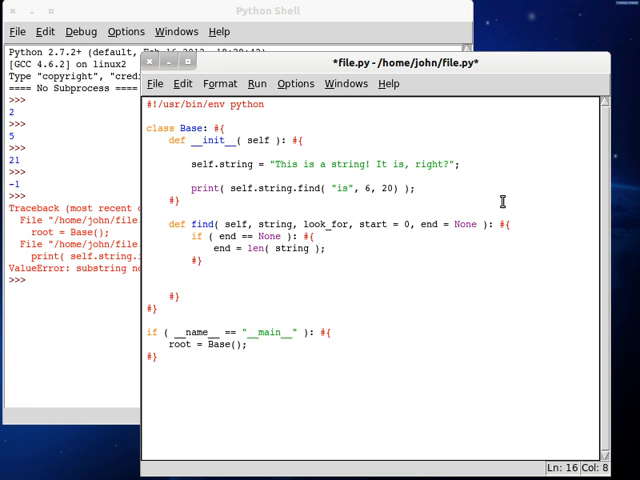
type("look_for_length = len( look_for")
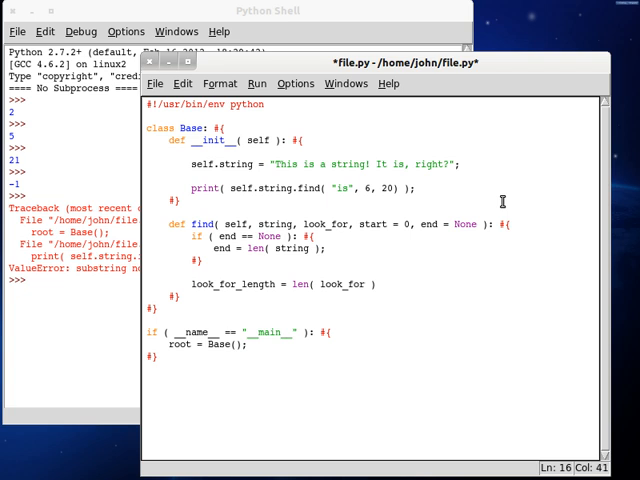
type(";")
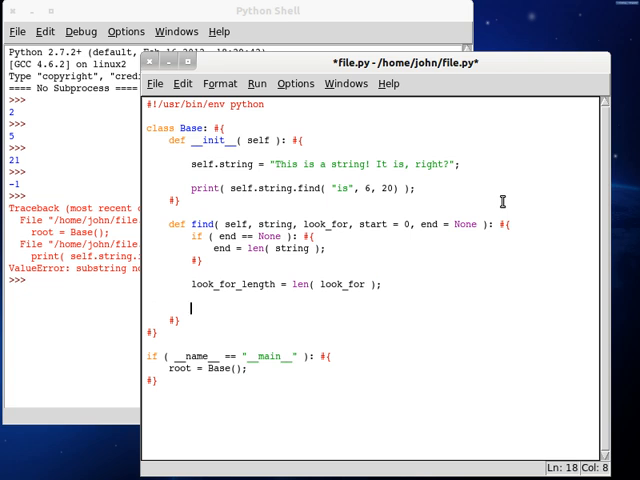
Loop i over range(start, end), checking string[i] against look_for[0]
type("for i in range( start")
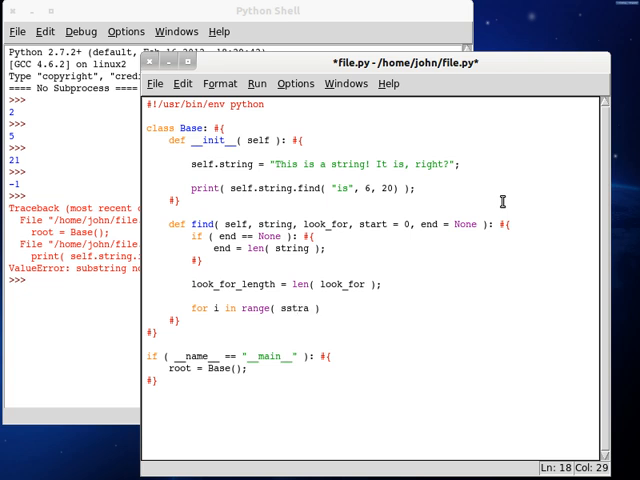
type("start.")
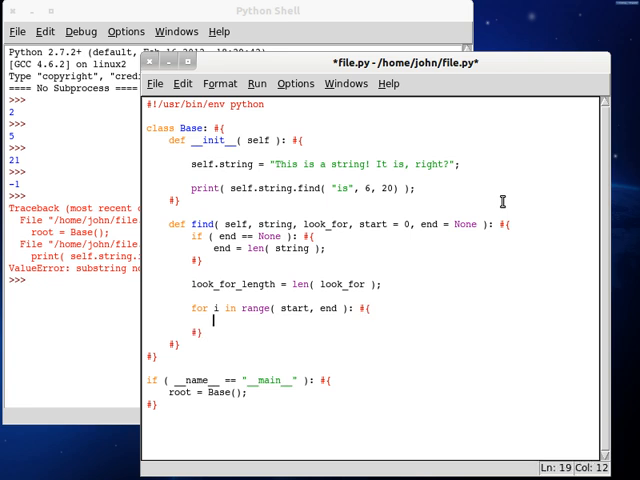
type("if ()")
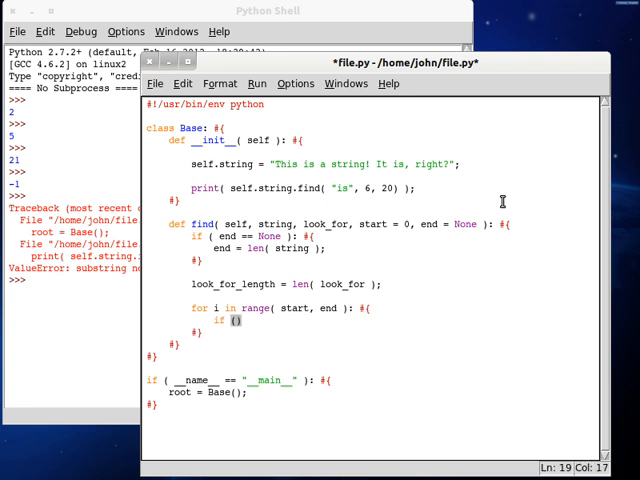
type("string[")
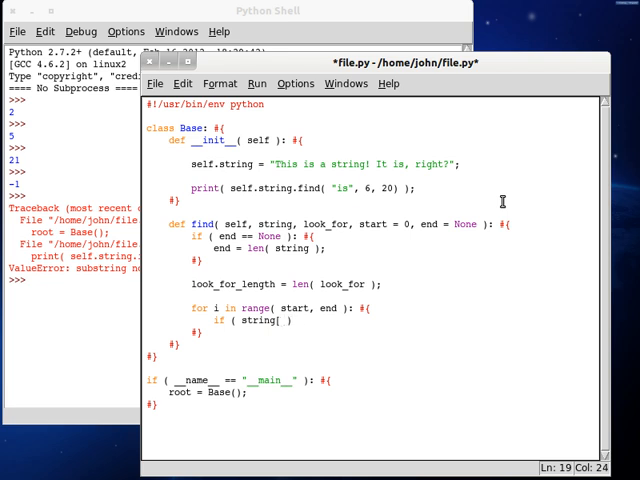
type("[i] ==")
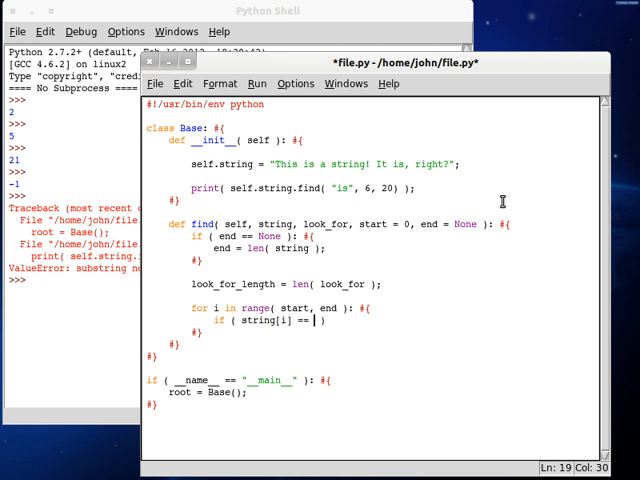
type("look_for")
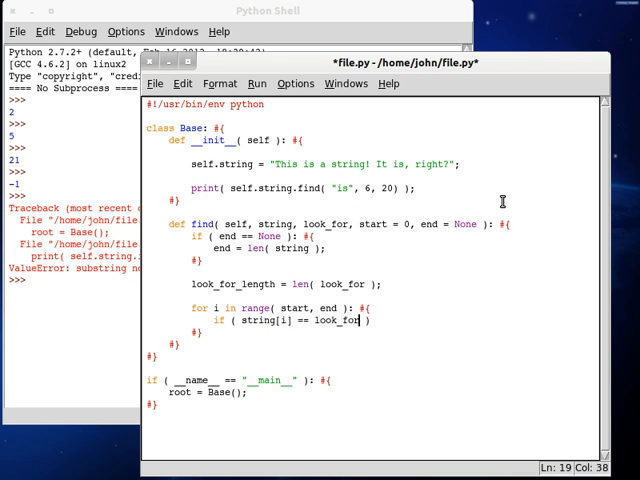
type("[0]")
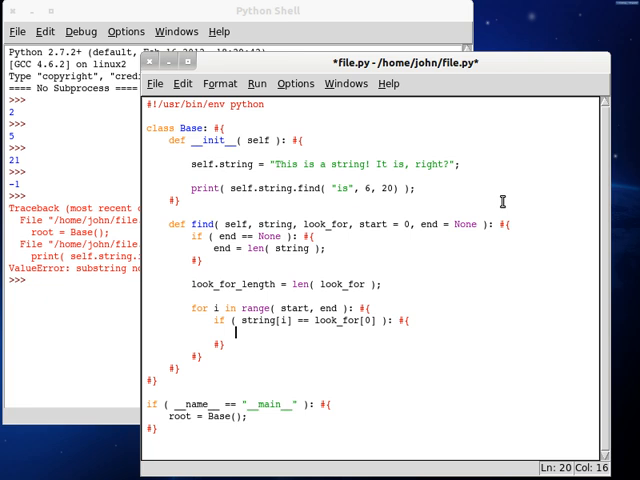
Return i when string[i:i+look_for_length] equals look_for, else return -1, and save
type("if ( string[]")
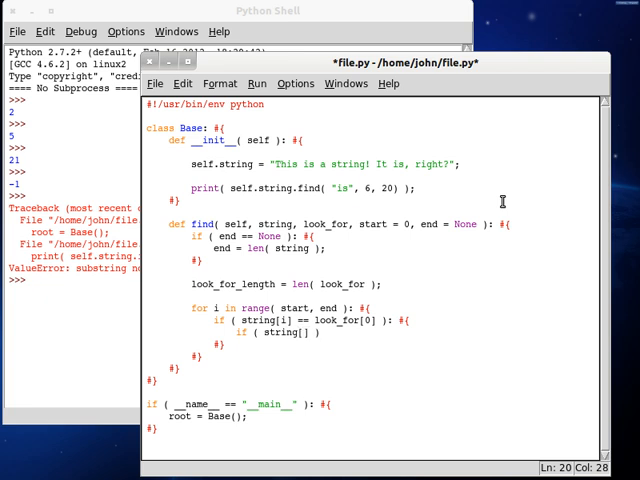
type("i:")
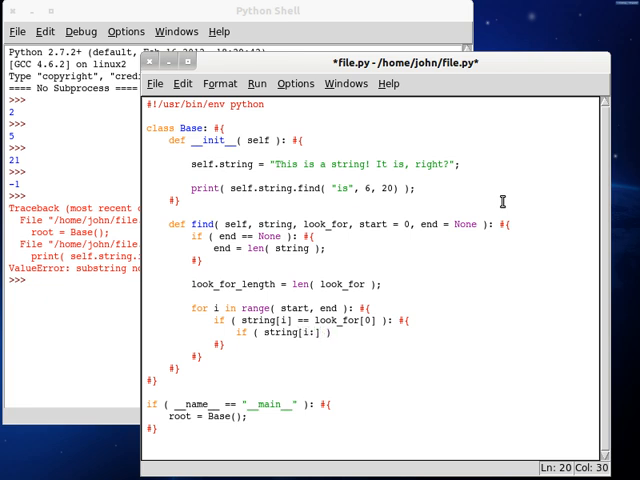
type("i")
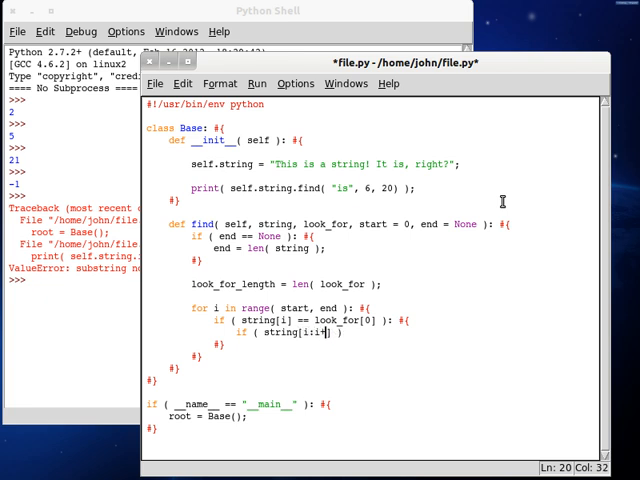
type("+look_for_length] ==")
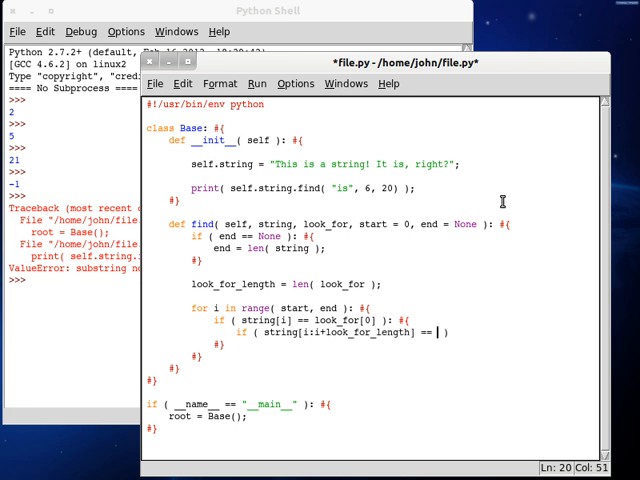
type("look_for")
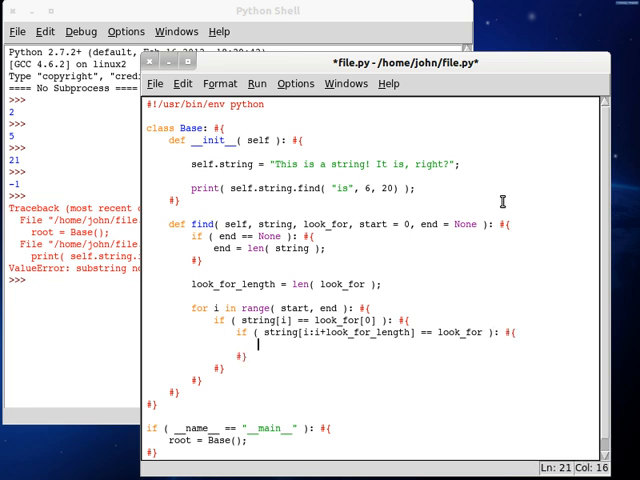
type("return i;")
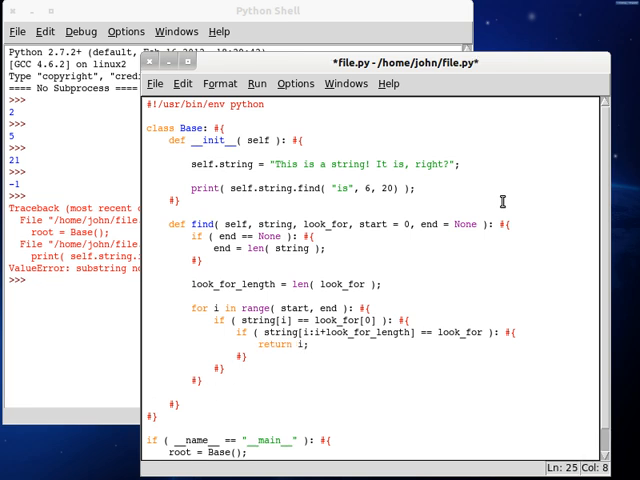
type("return -1;")
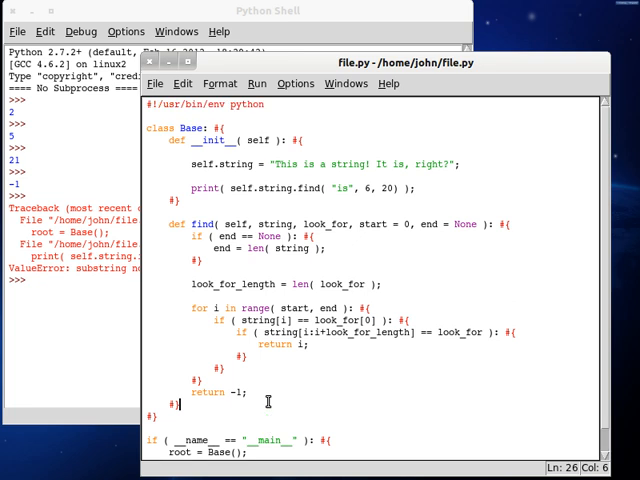
left_click(448, 192)
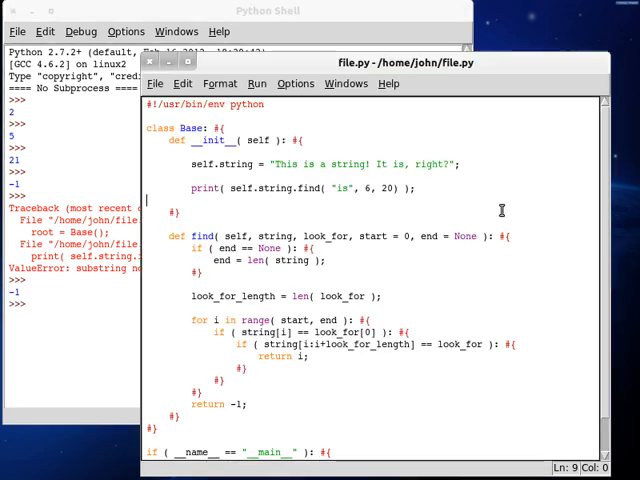
Add print(self.find(self.string, 'is', 6, 20)) below the built-in find print
type("print(")
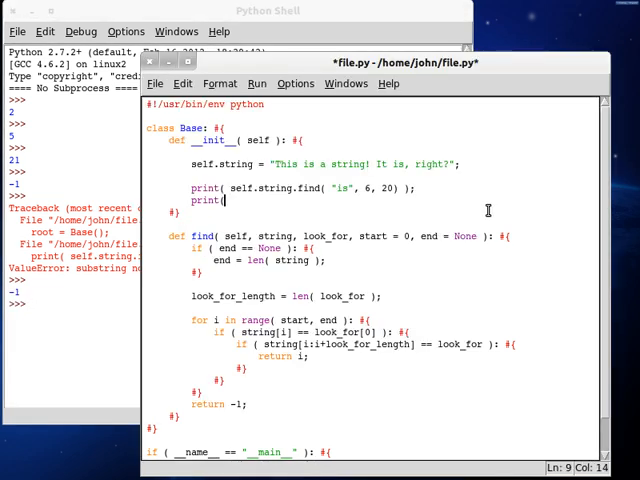
type("self.")
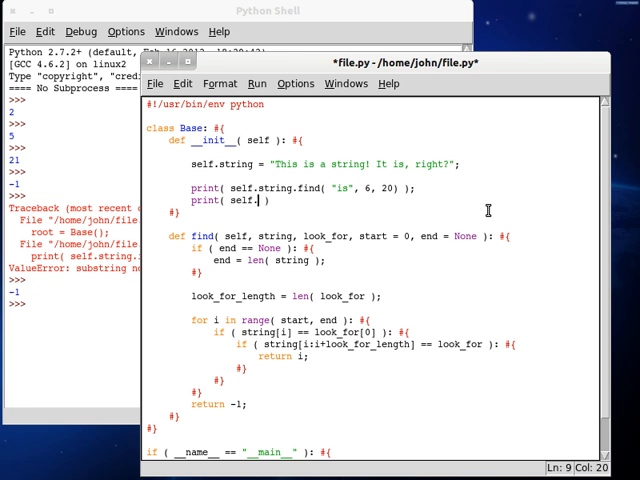
type("fin()")
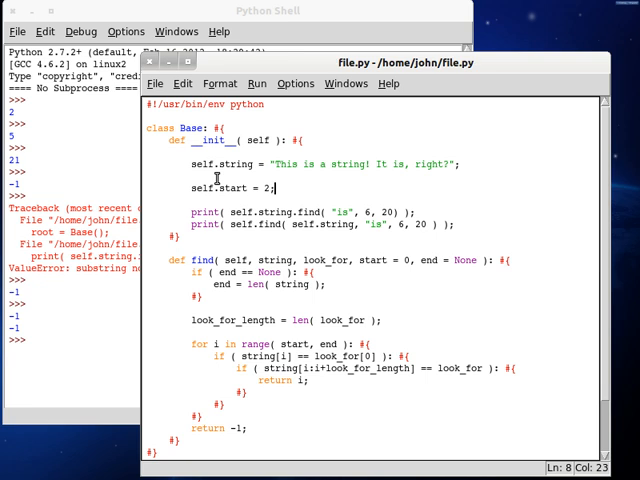
Add self.start = 6 and self.end = 20, and start both find calls at self.start
type("self.")
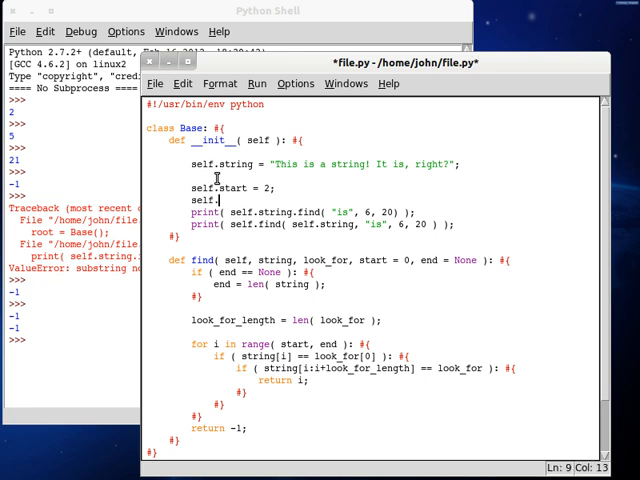
type("f")
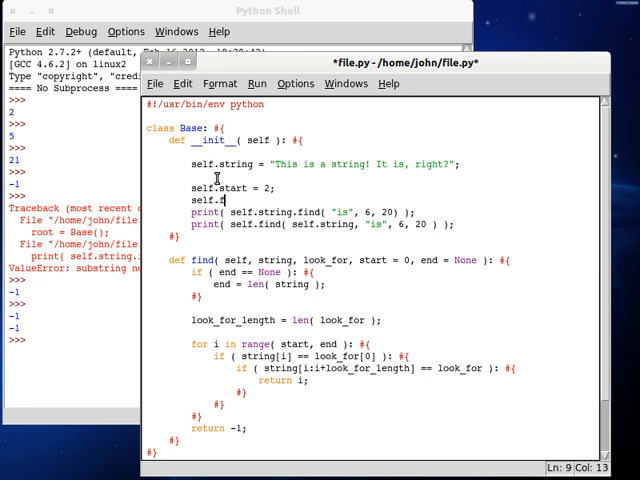
type("end = 20;")
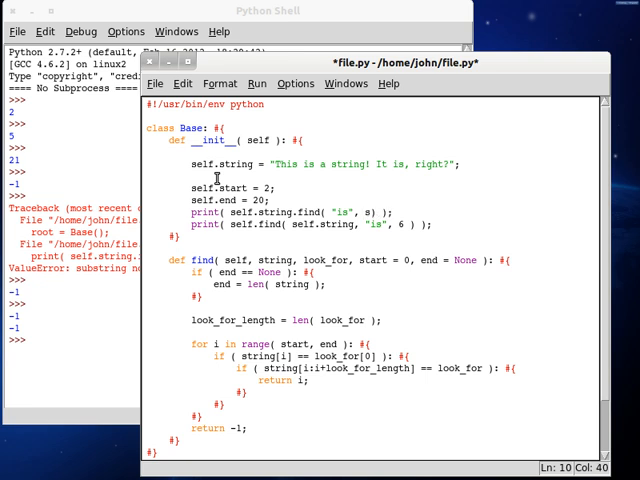
type("self.start")
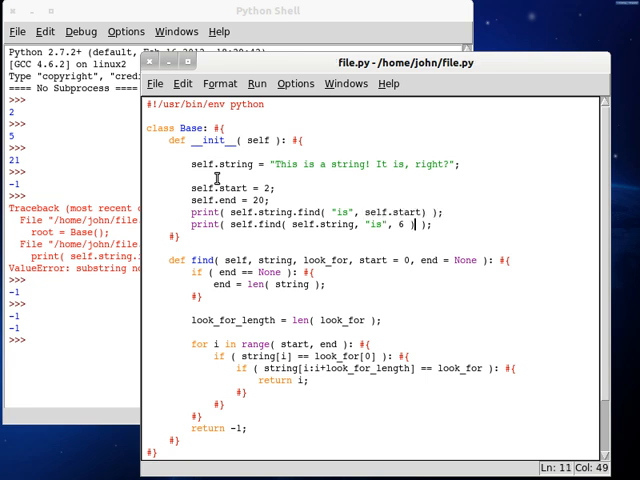
type("self.start")
left_click(232, 188)
type("6")
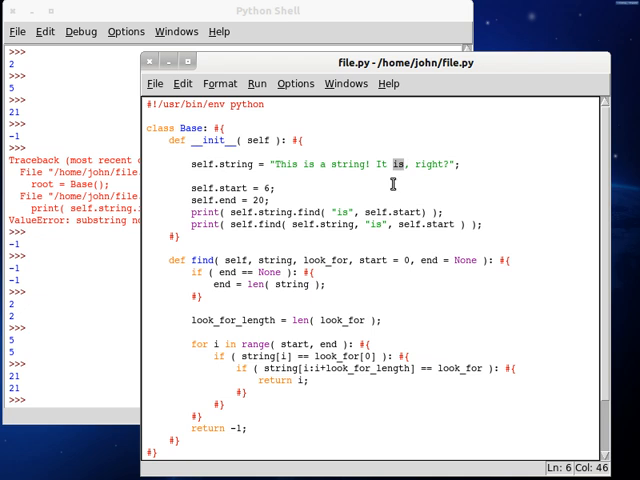
Pass self.end to both find calls and highlight the searched part of the string
left_click(280, 188)
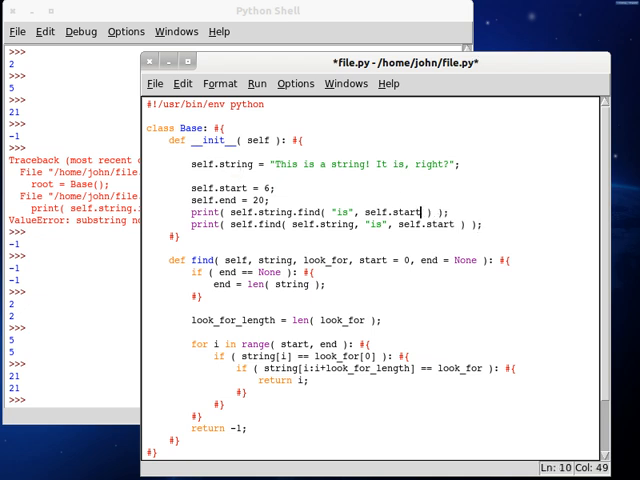
type(", self.end")
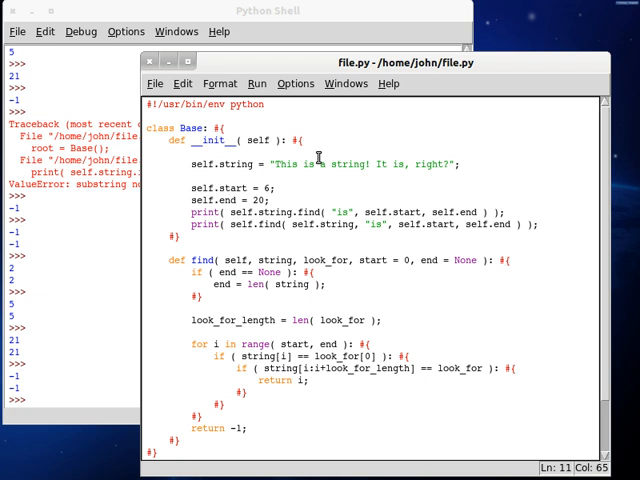
left_click_drag(298, 164, 384, 164)
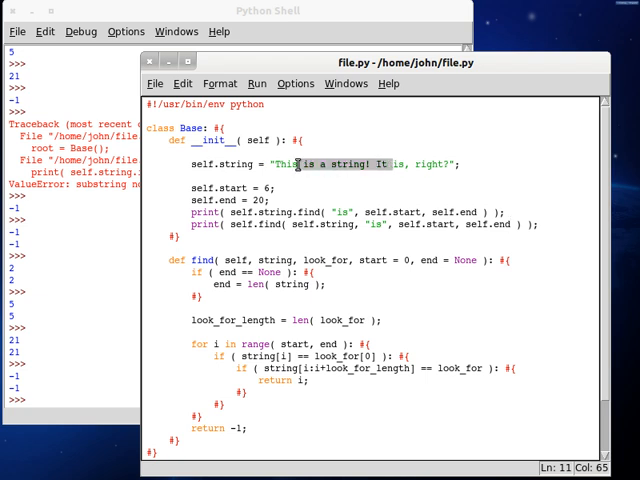